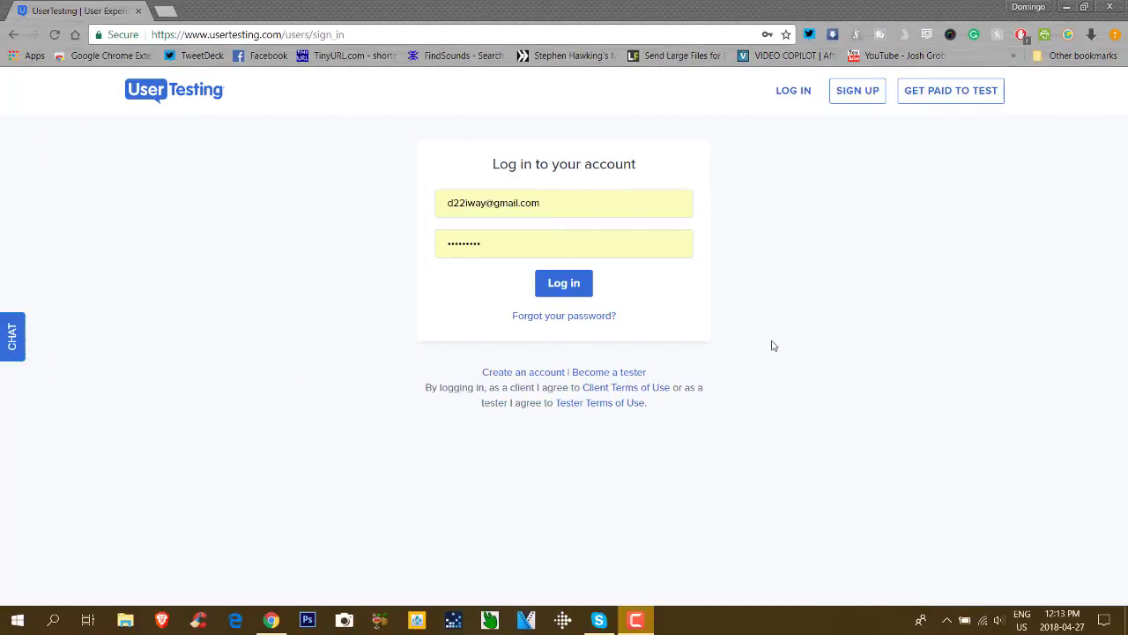
pyautogui.moveTo(152, 150)
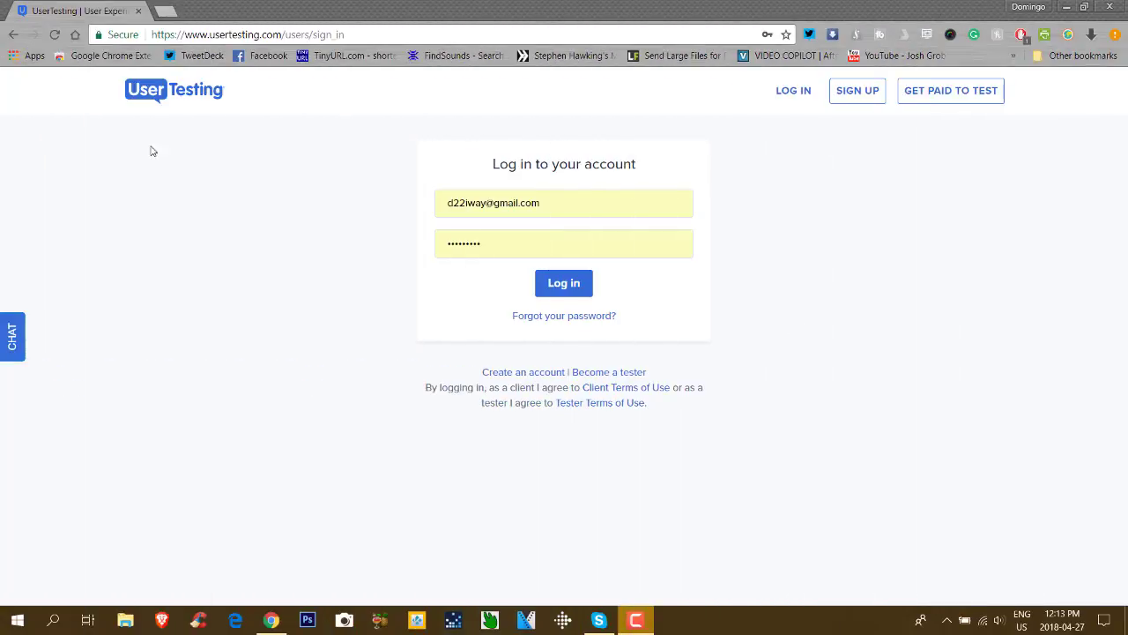
pyautogui.moveTo(218, 185)
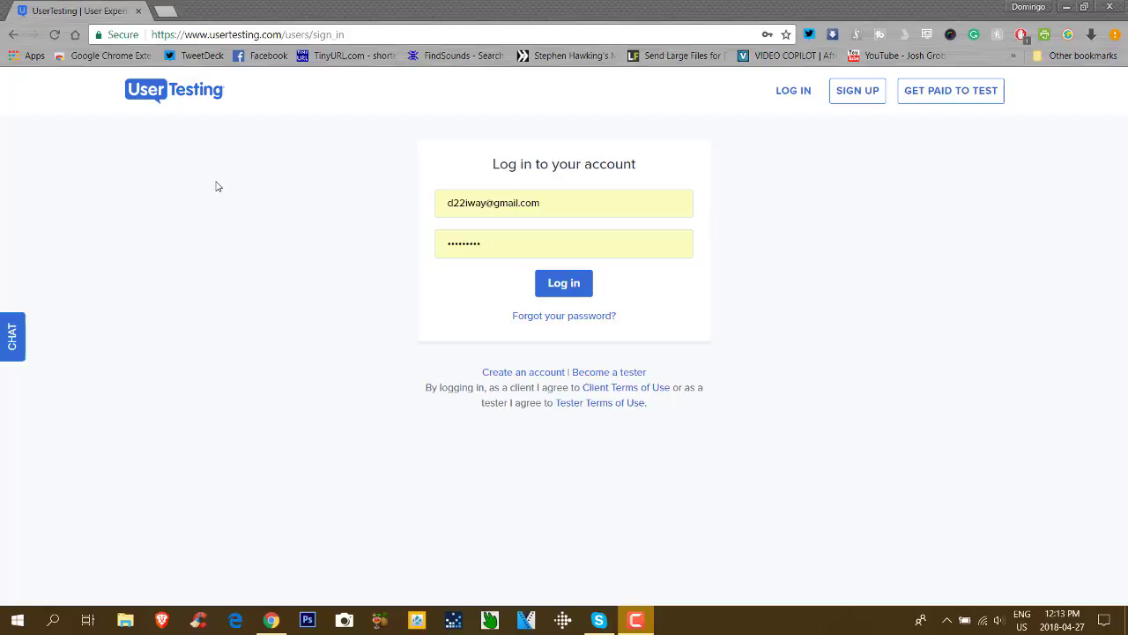
pyautogui.moveTo(221, 179)
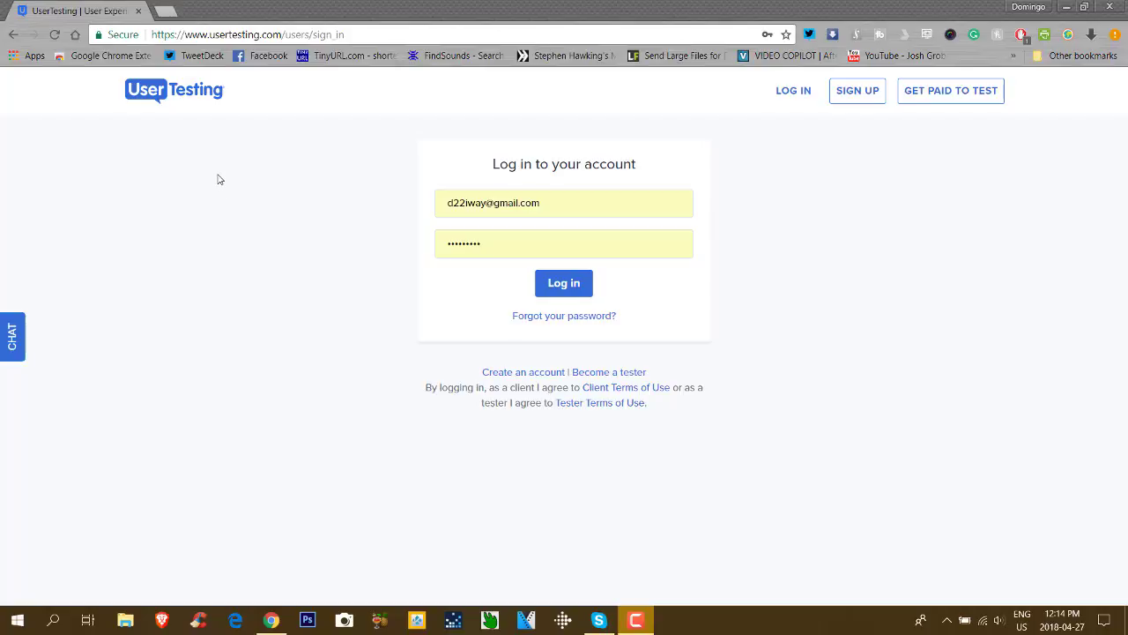
pyautogui.moveTo(244, 228)
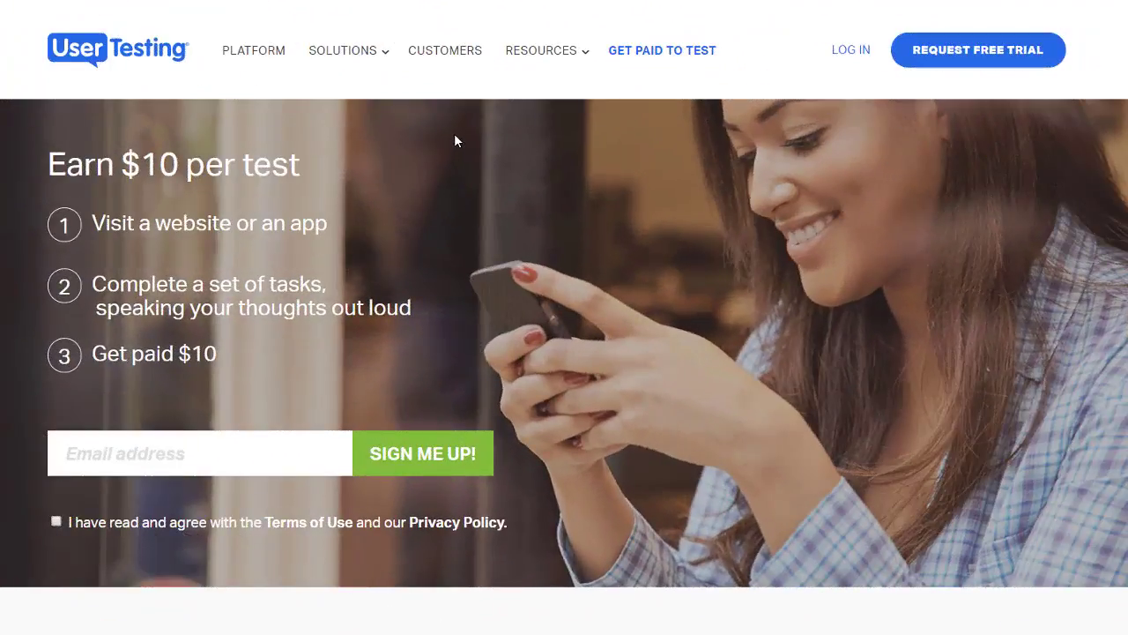
pyautogui.moveTo(365, 144)
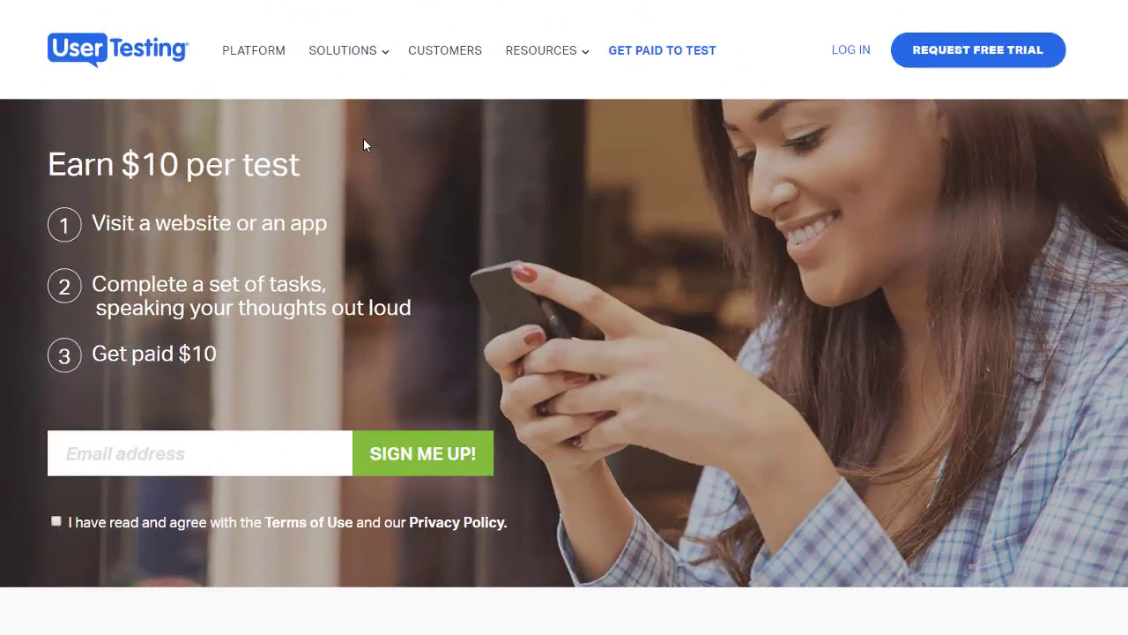
pyautogui.moveTo(250, 194)
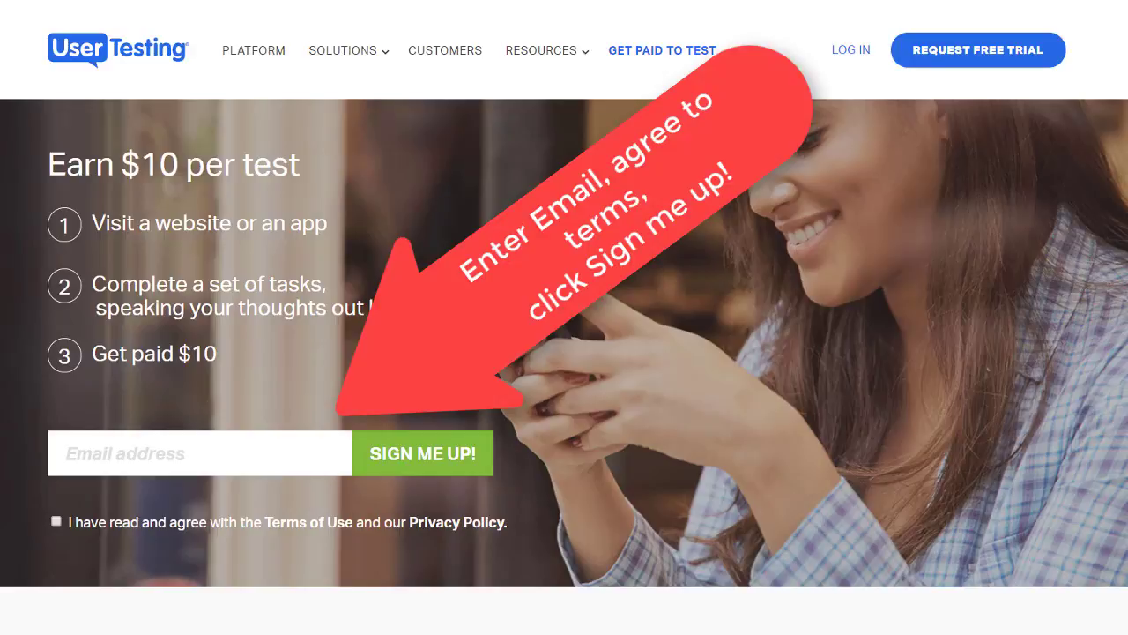
# Scroll the tester page through How it works, the PayPal payment FAQ and eligible countries
pyautogui.scroll(-3)
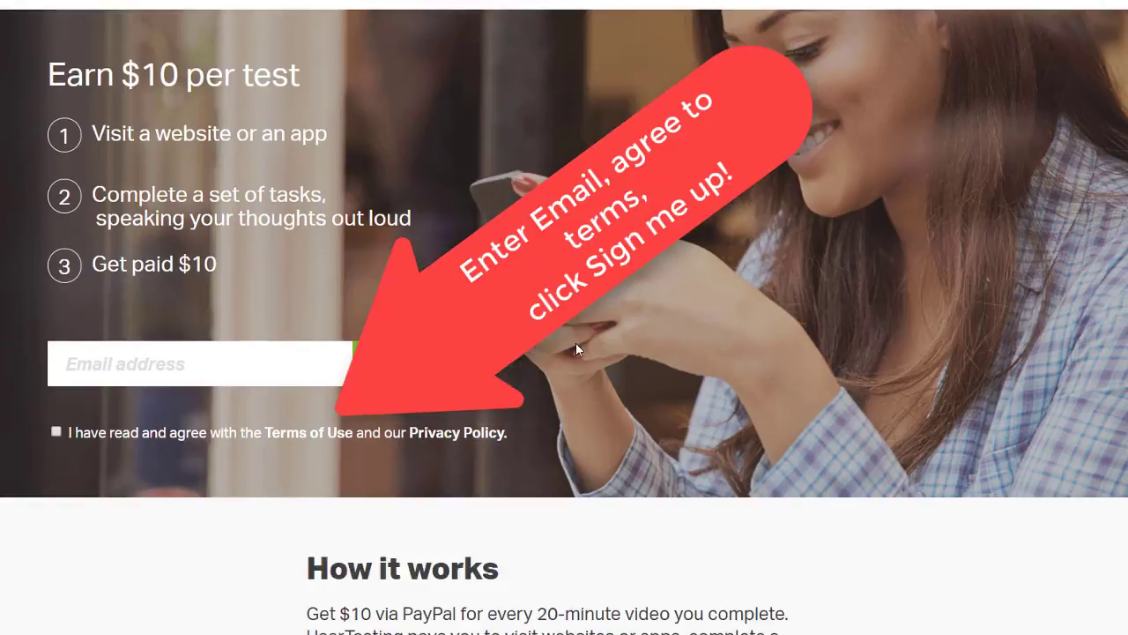
pyautogui.scroll(-3)
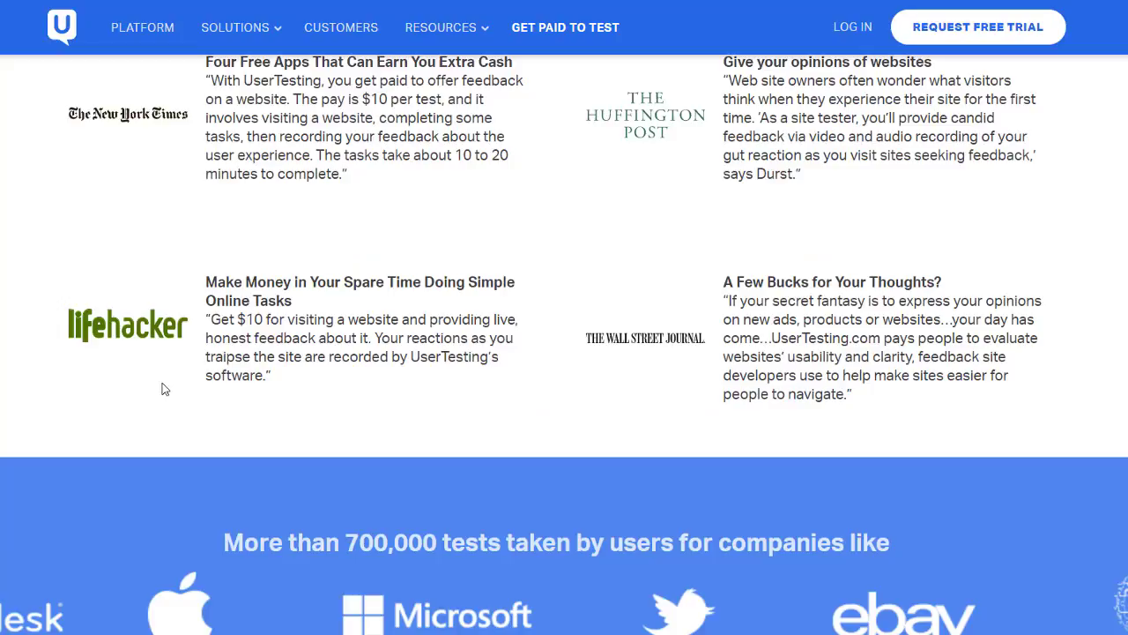
pyautogui.scroll(3)
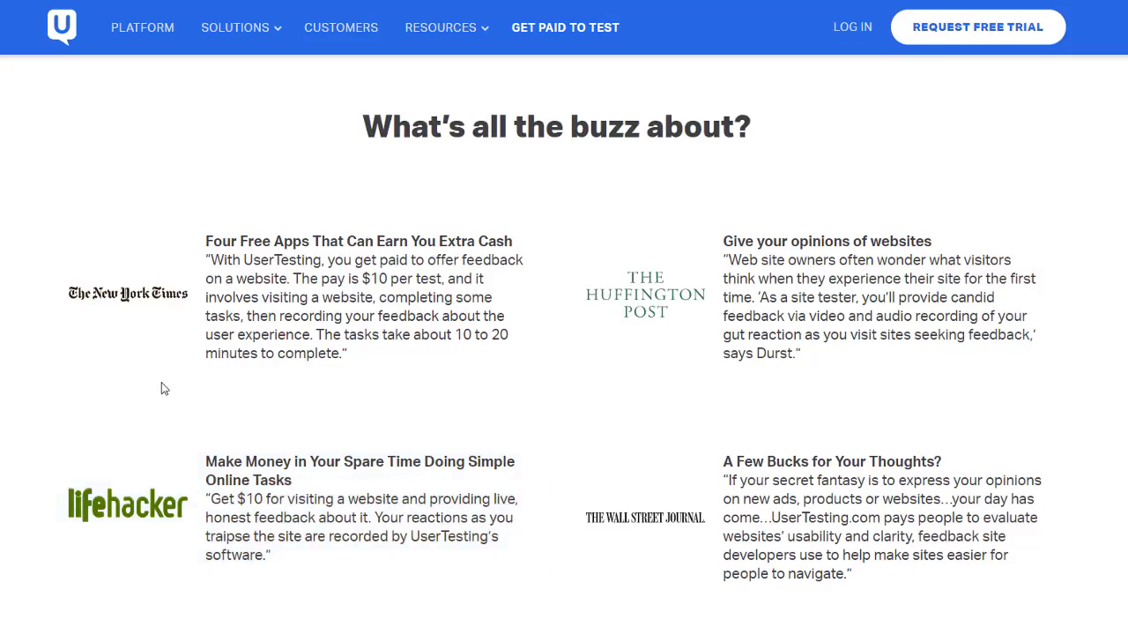
pyautogui.scroll(-3)
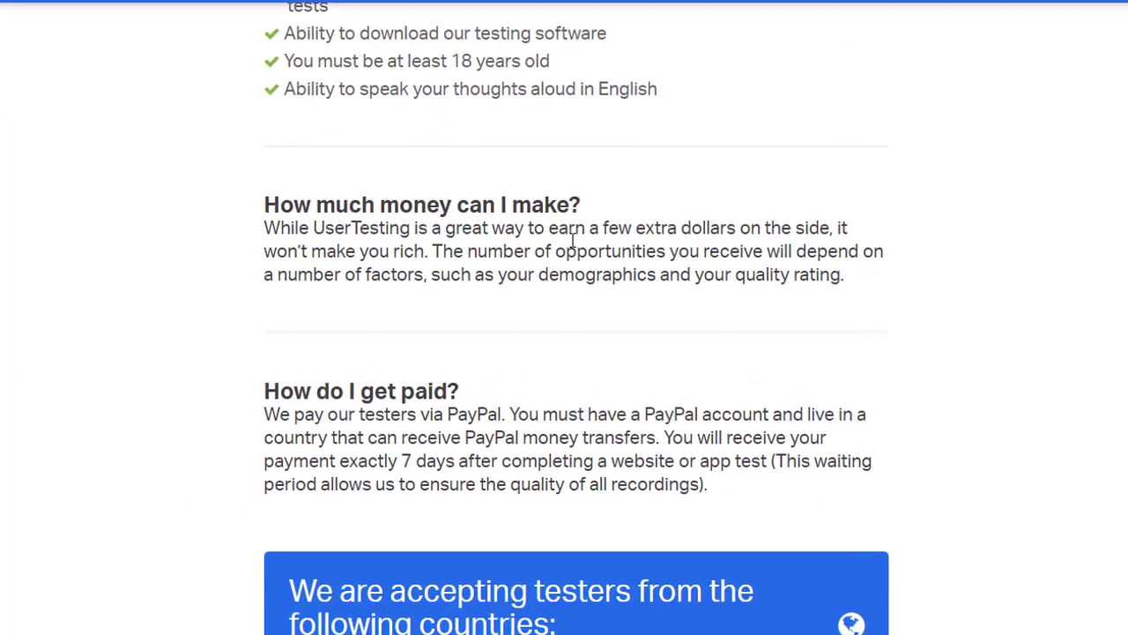
pyautogui.moveTo(294, 234)
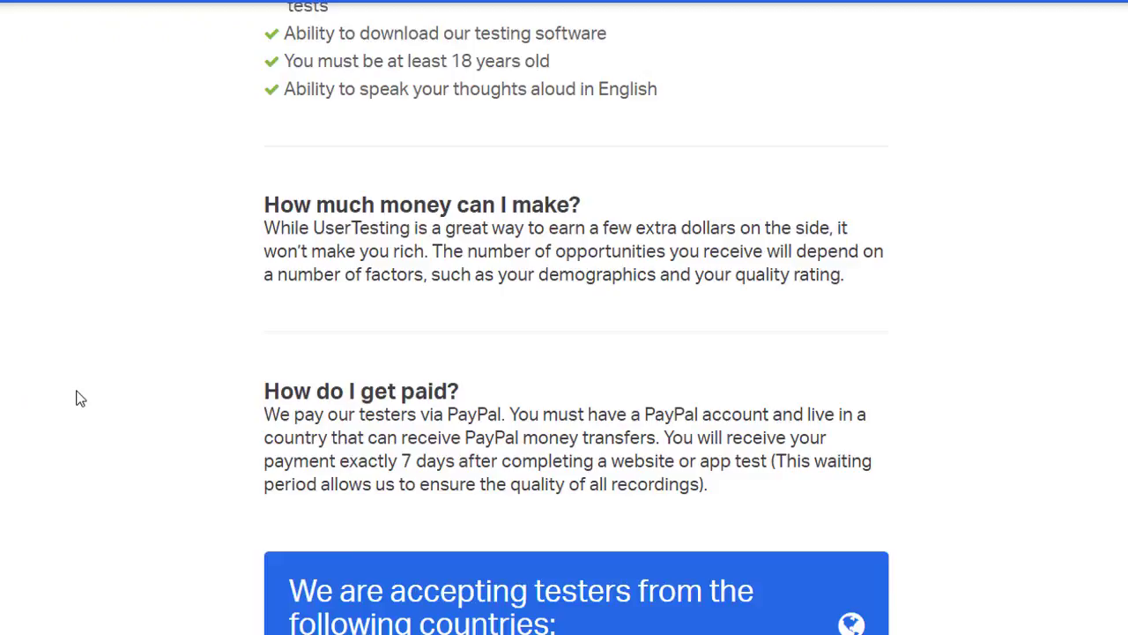
pyautogui.scroll(-3)
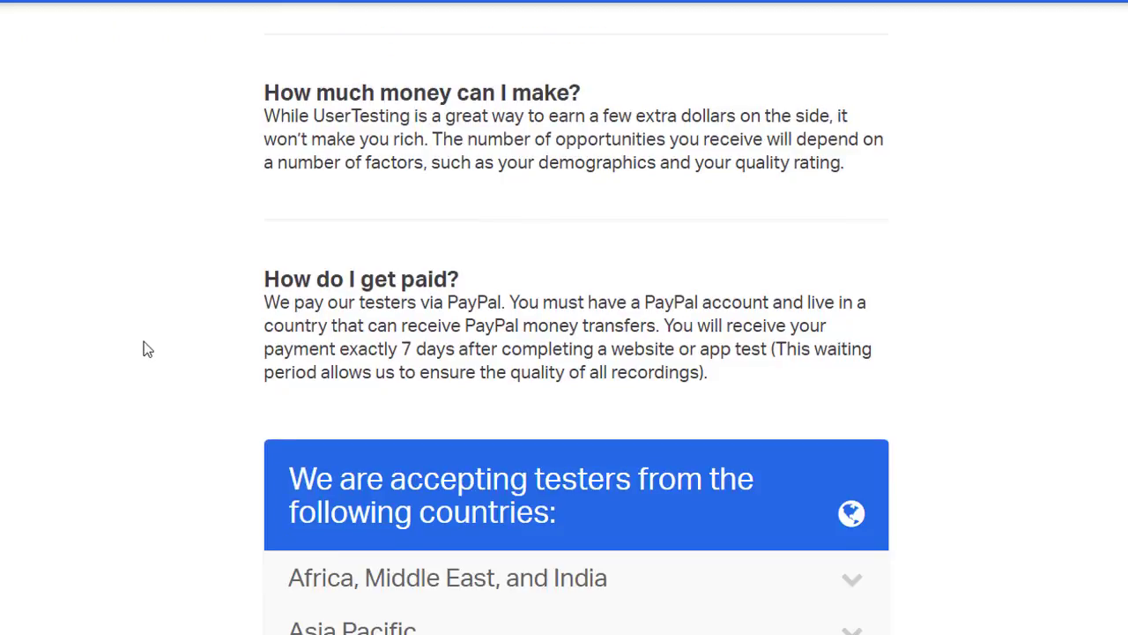
pyautogui.scroll(-3)
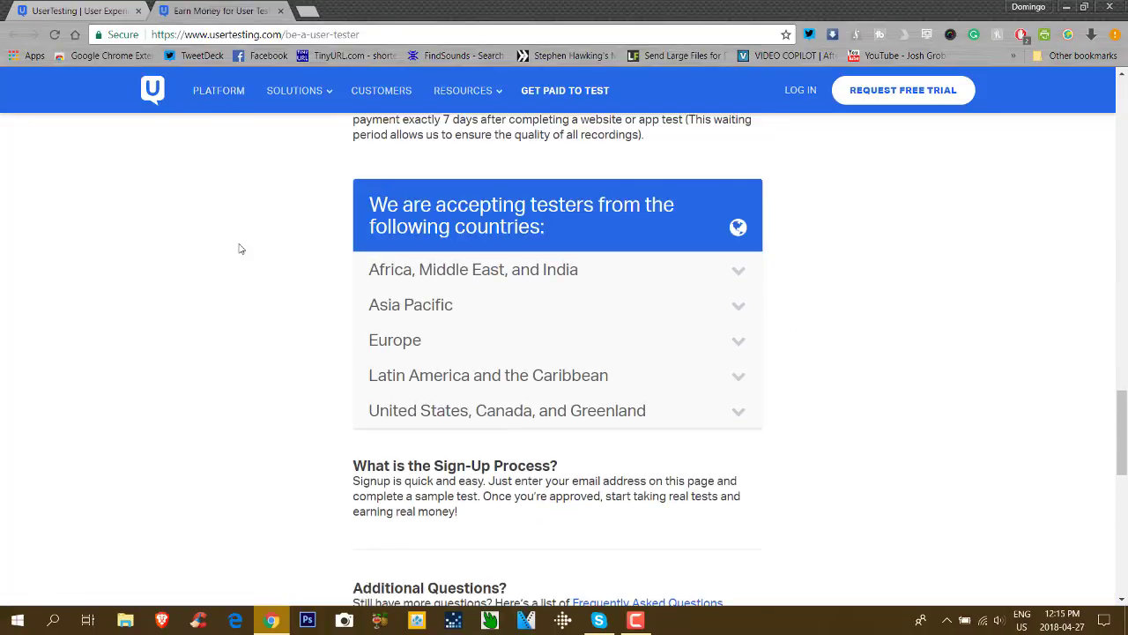
# Log in with the saved email and password to reach the first-test dashboard
pyautogui.click(800, 90)
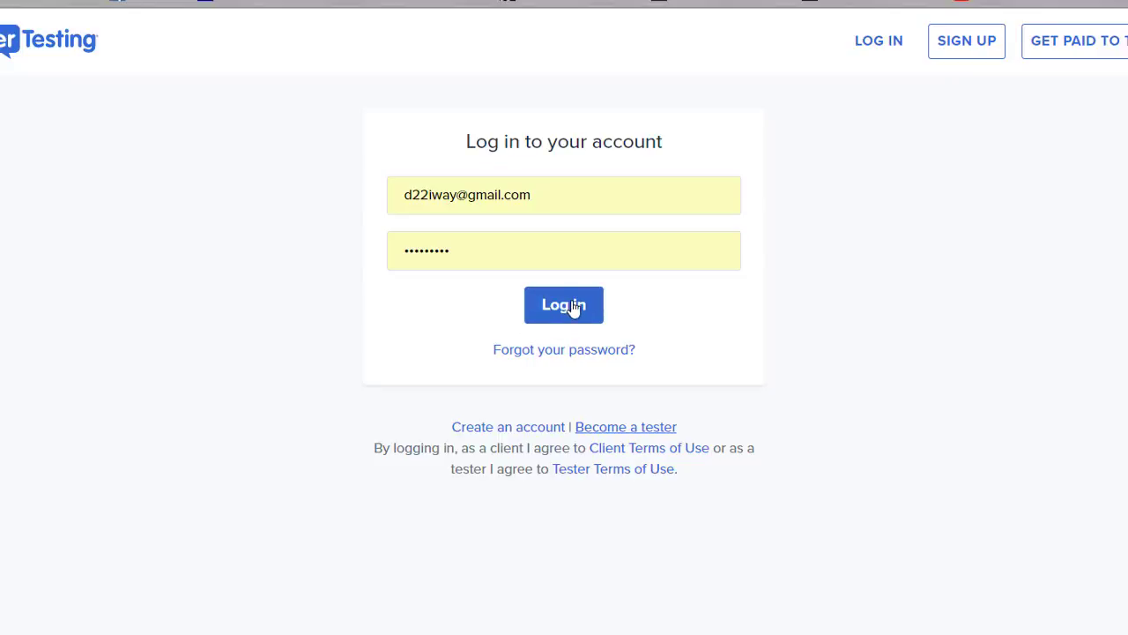
pyautogui.click(563, 304)
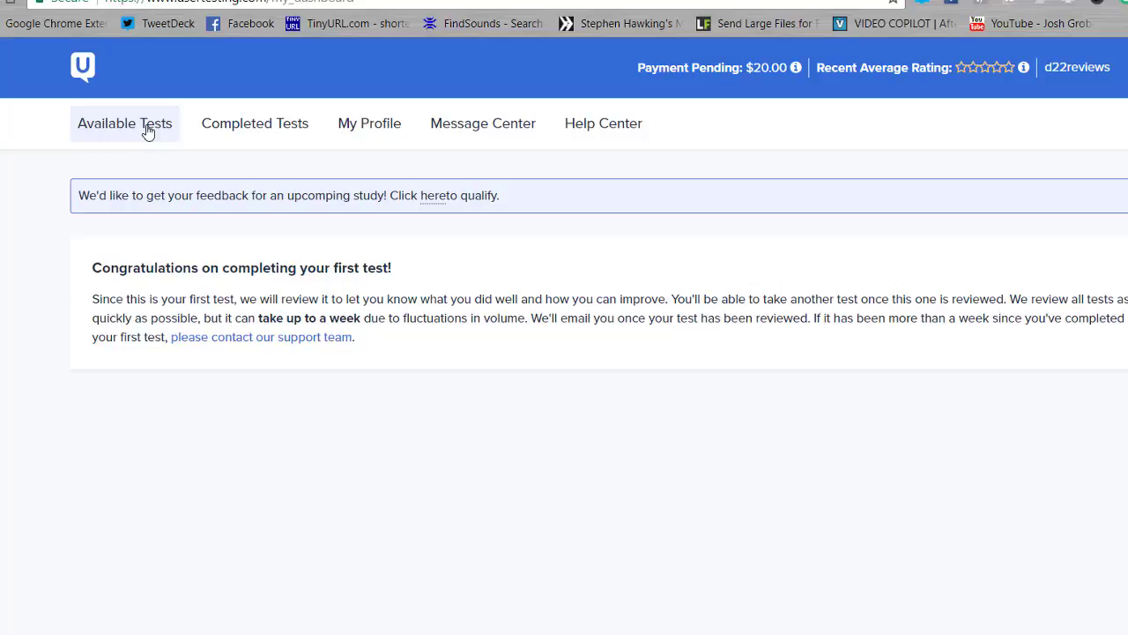
pyautogui.click(255, 124)
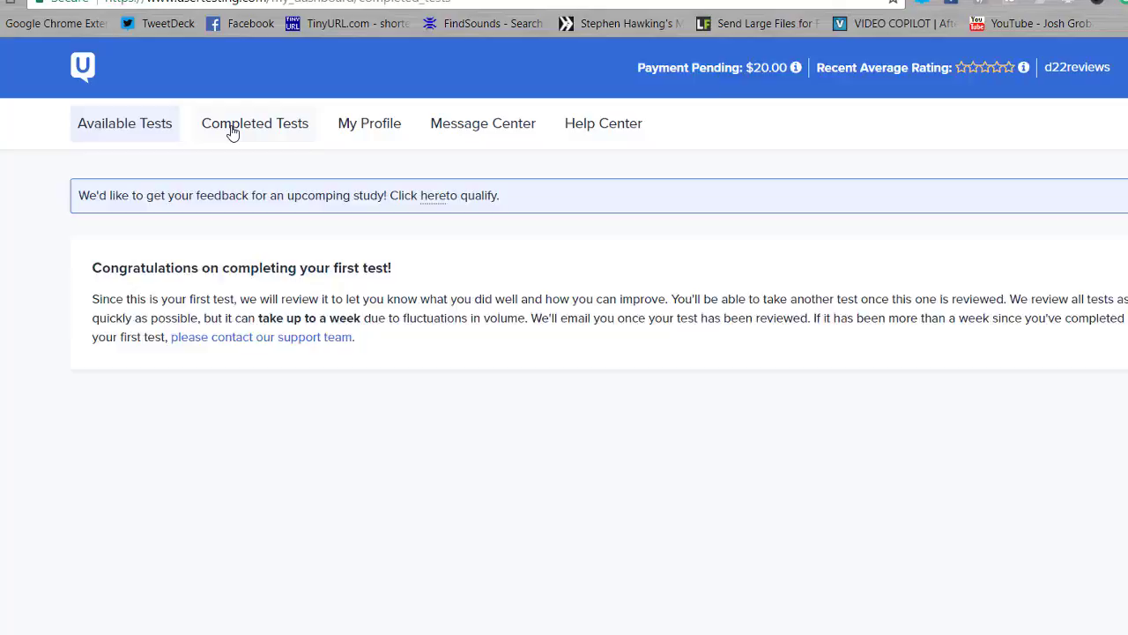
pyautogui.click(255, 123)
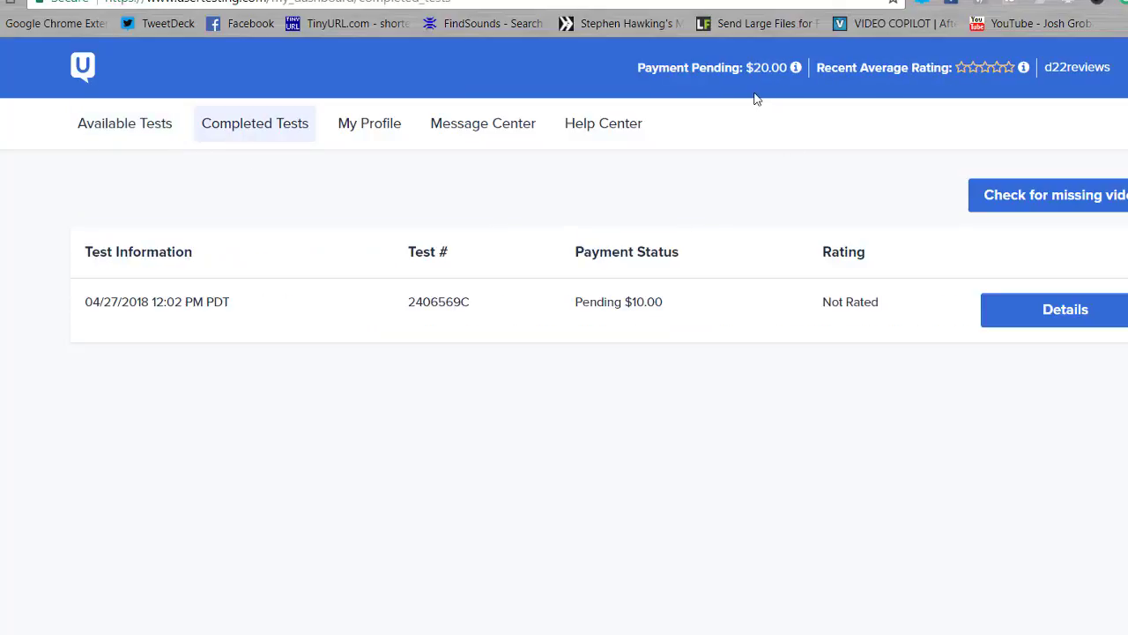
pyautogui.moveTo(849, 135)
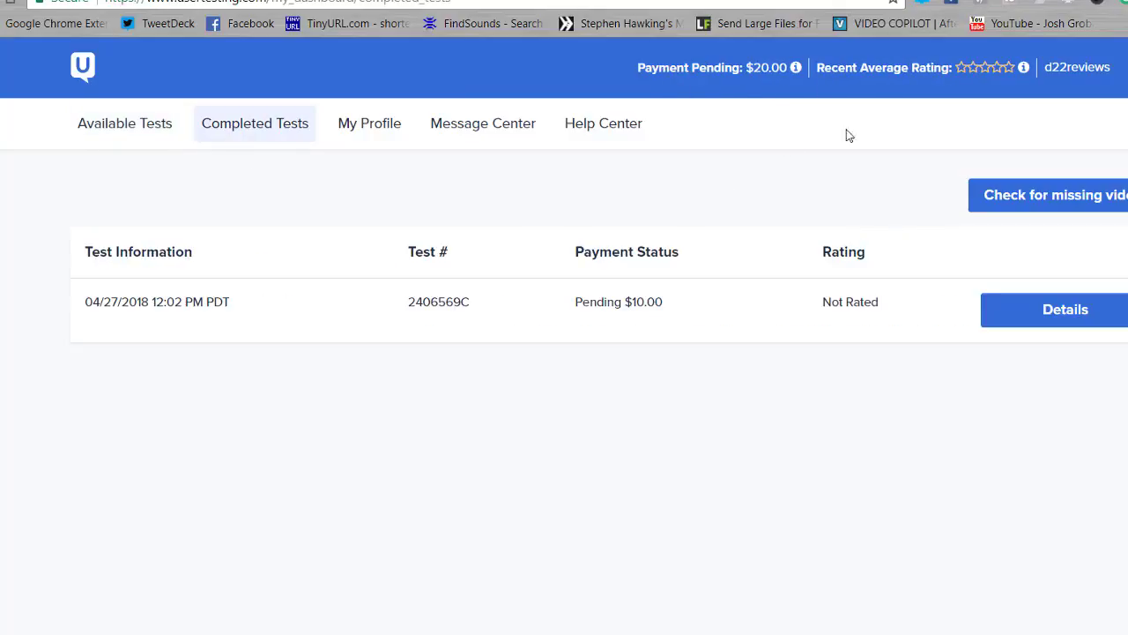
pyautogui.moveTo(495, 219)
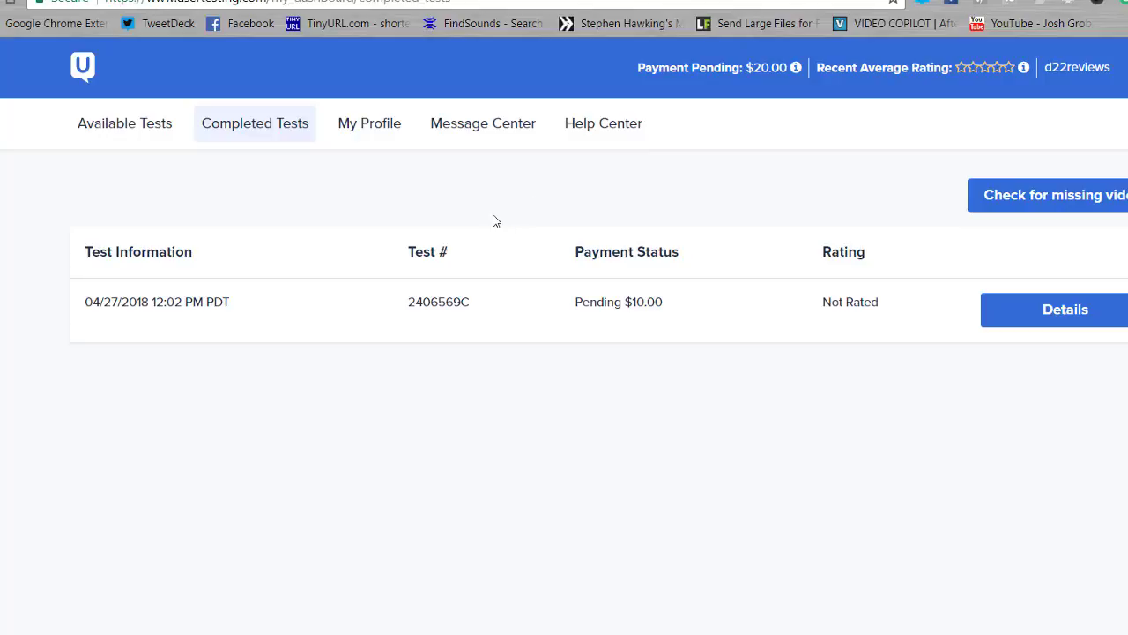
pyautogui.moveTo(504, 213)
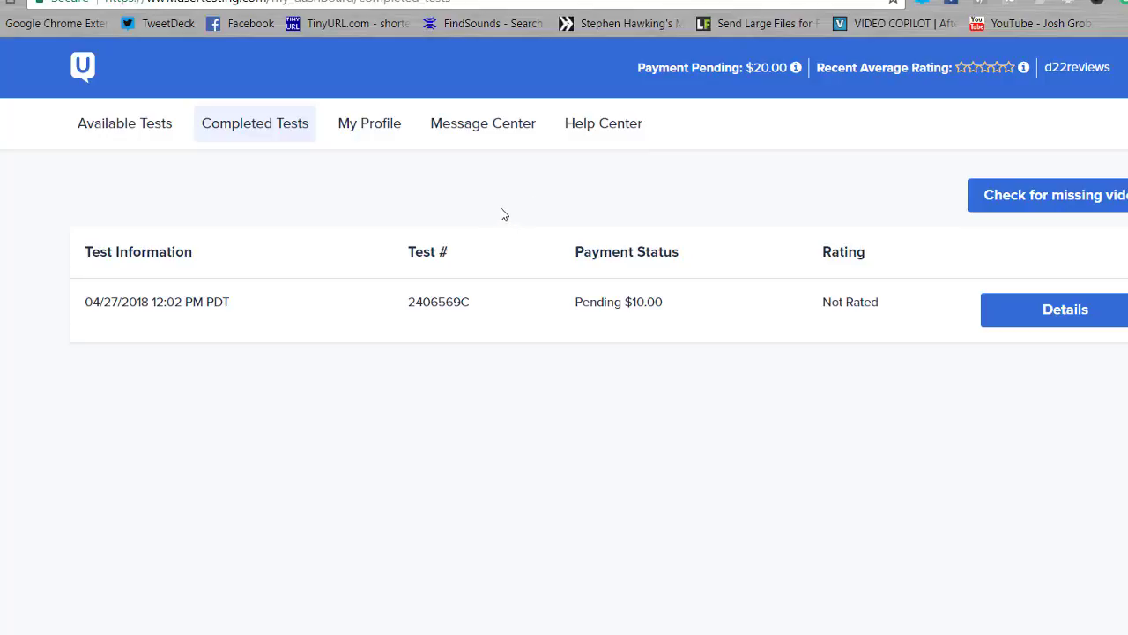
pyautogui.moveTo(547, 172)
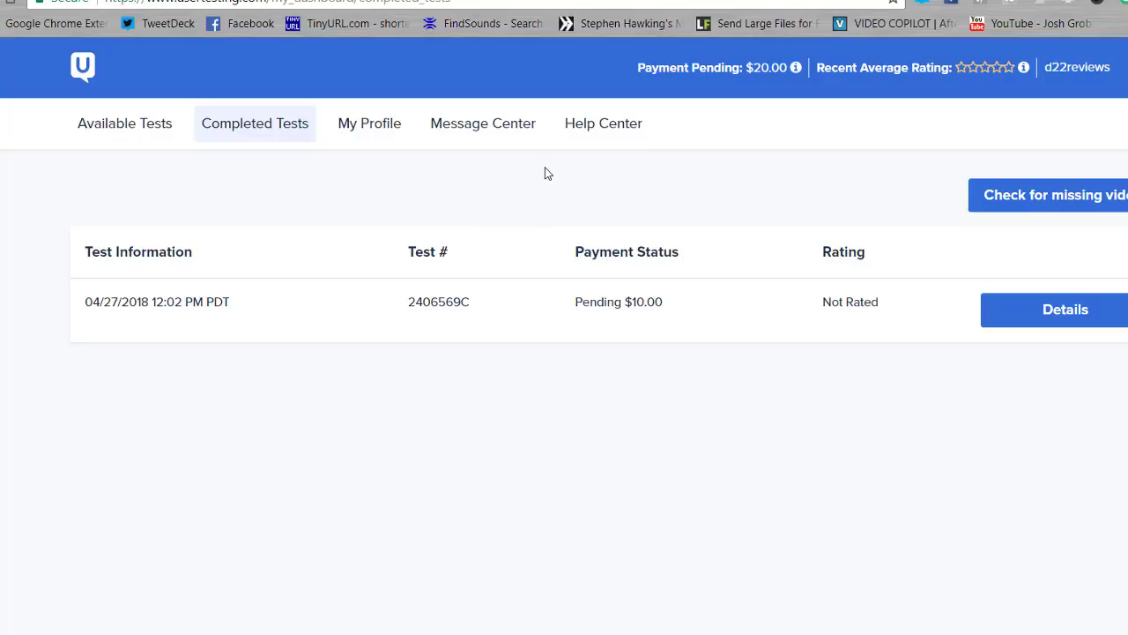
pyautogui.moveTo(108, 318)
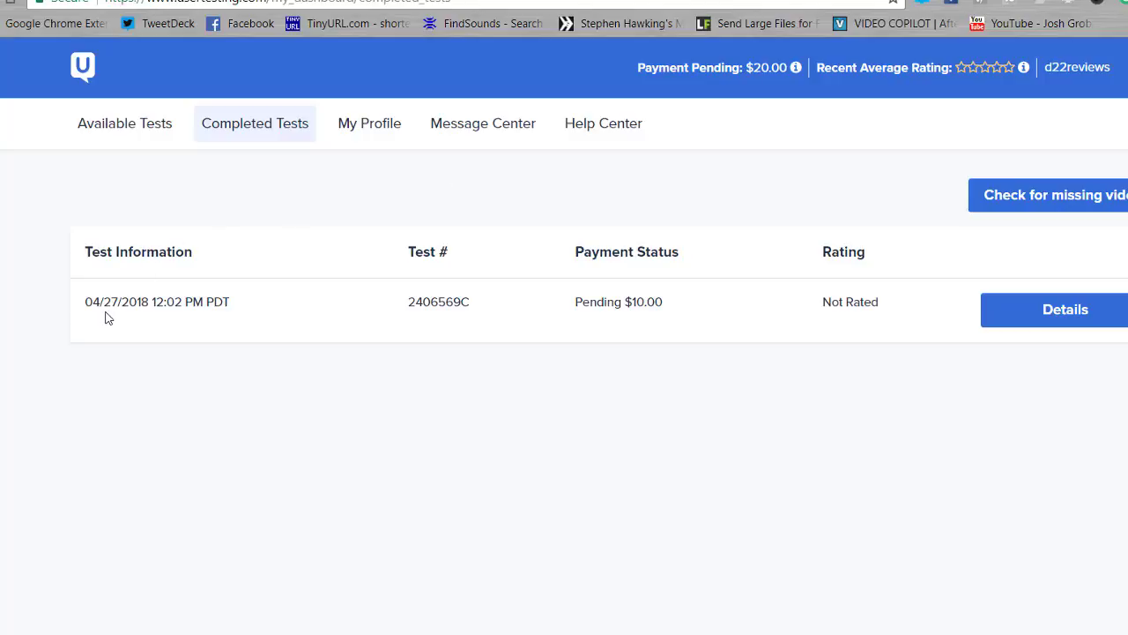
pyautogui.moveTo(189, 323)
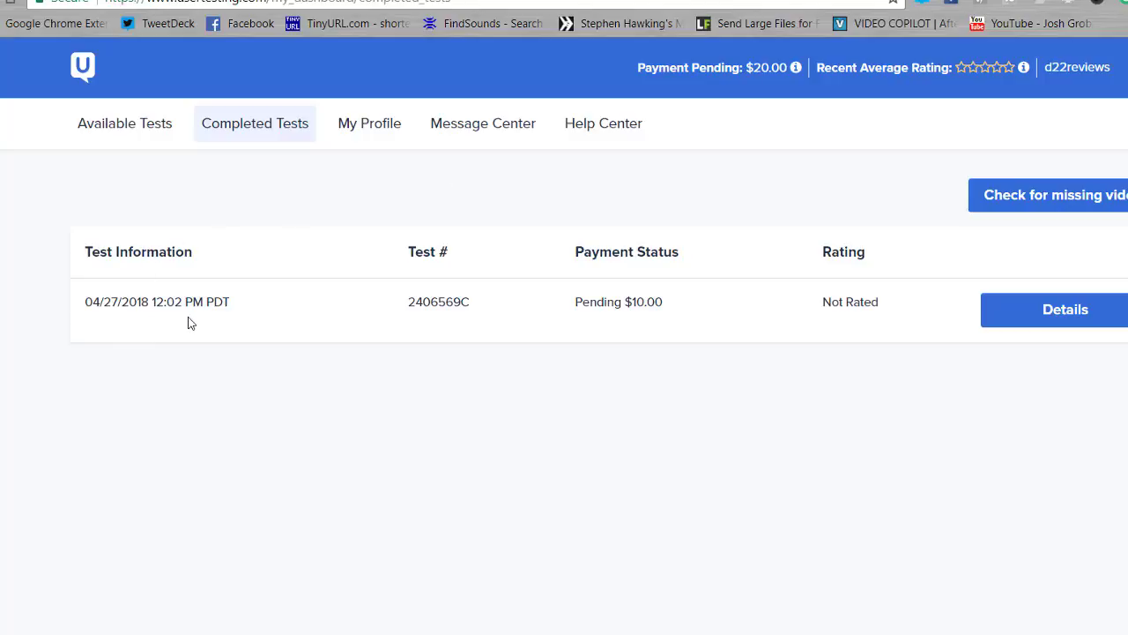
pyautogui.moveTo(653, 321)
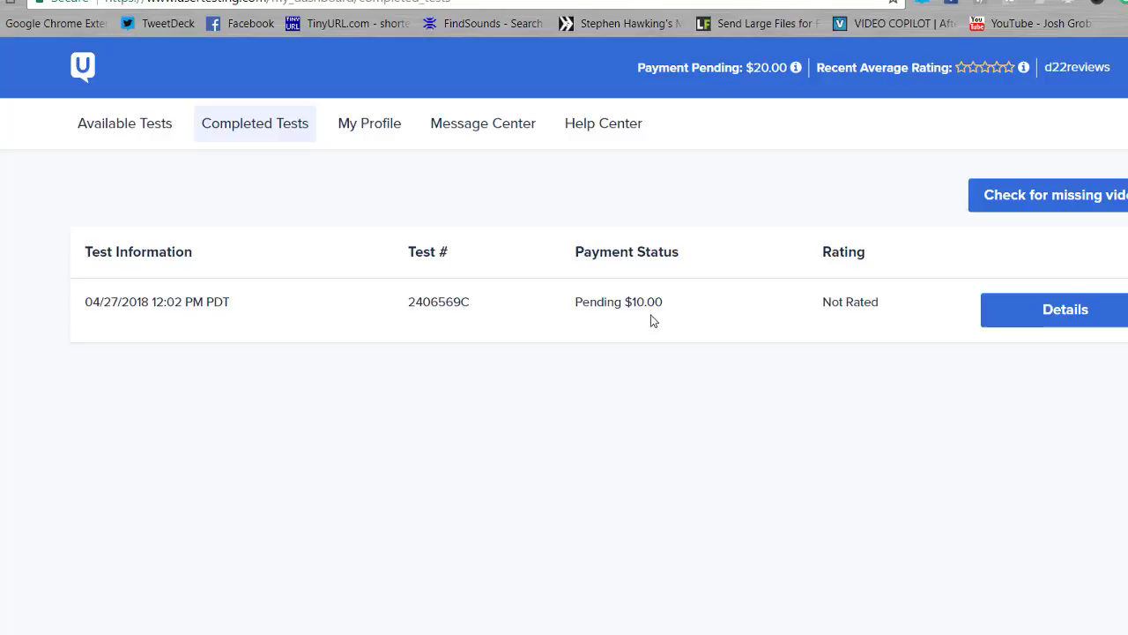
pyautogui.moveTo(801, 192)
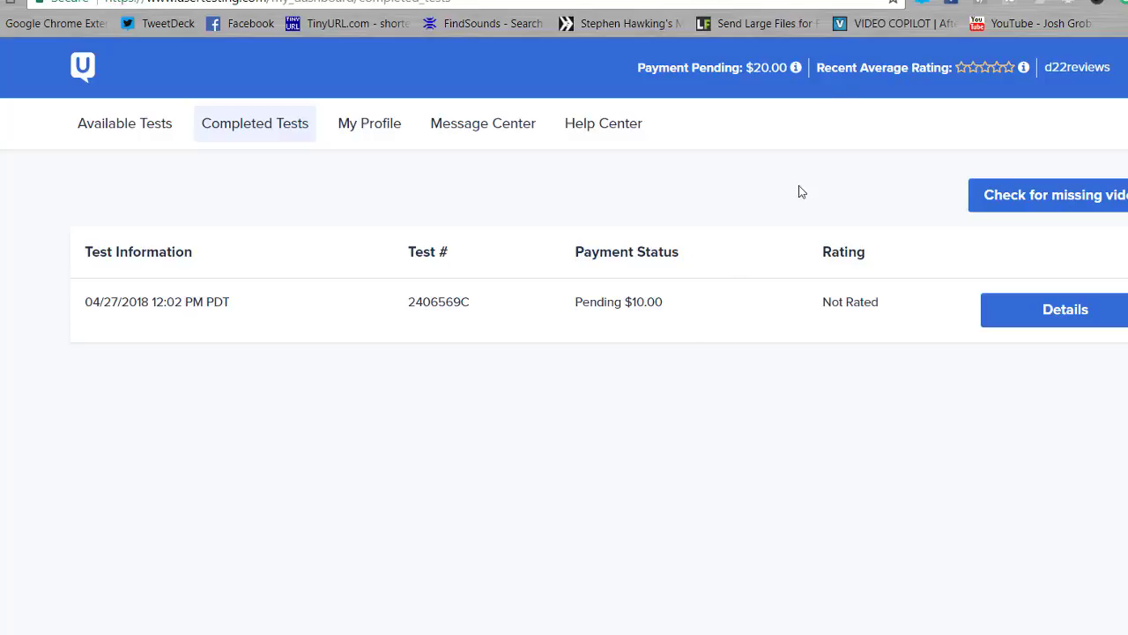
pyautogui.click(796, 67)
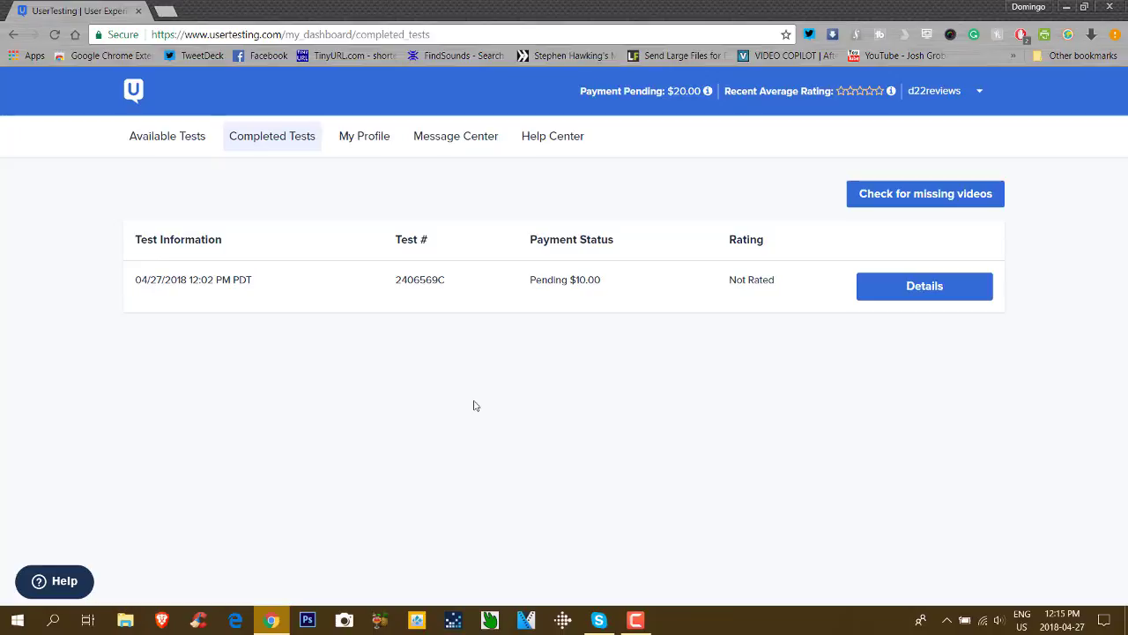
pyautogui.moveTo(463, 391)
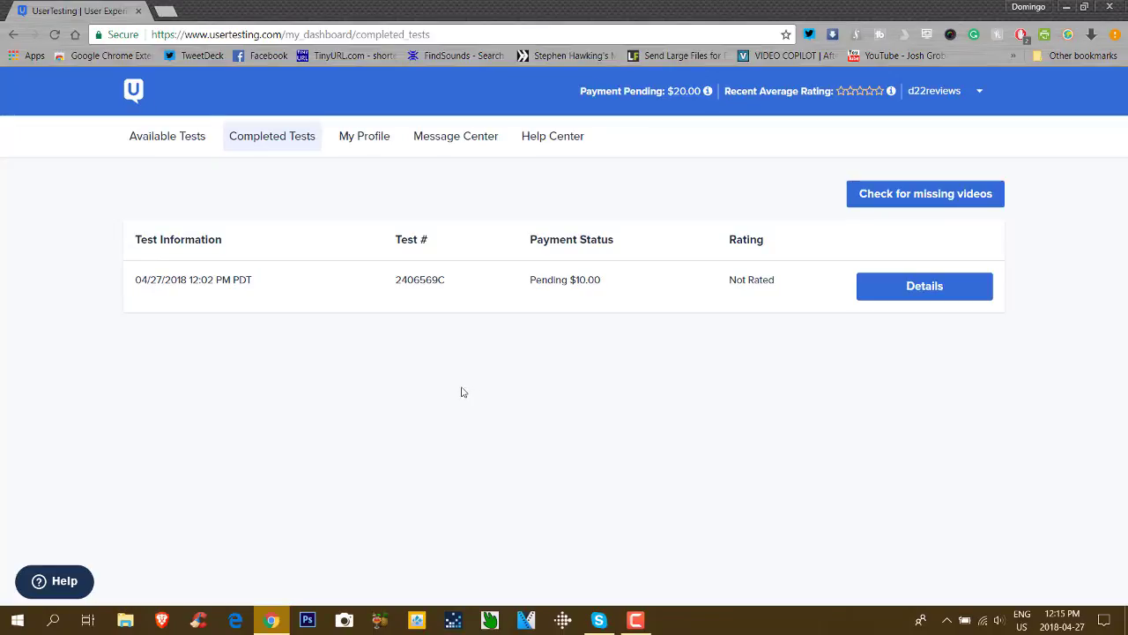
pyautogui.moveTo(234, 253)
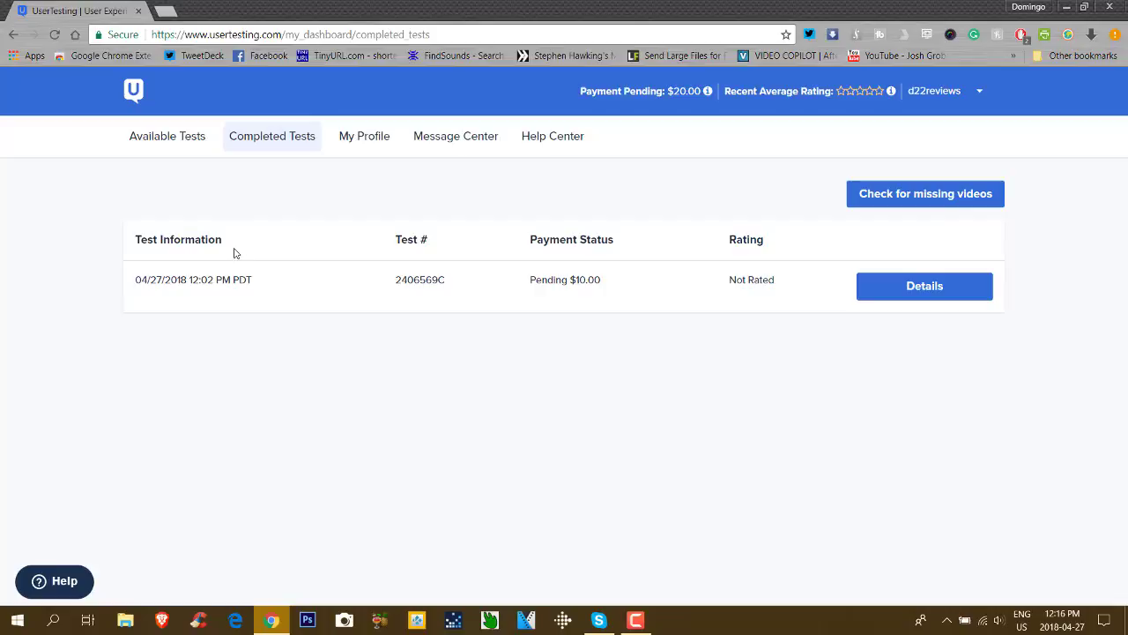
pyautogui.moveTo(153, 146)
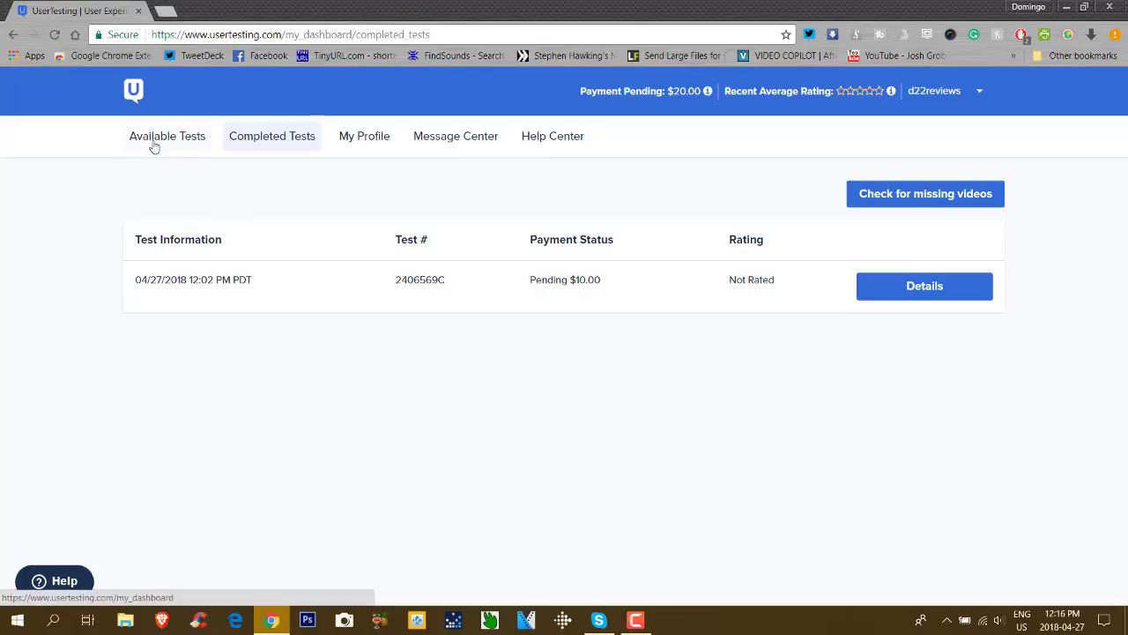
pyautogui.click(167, 135)
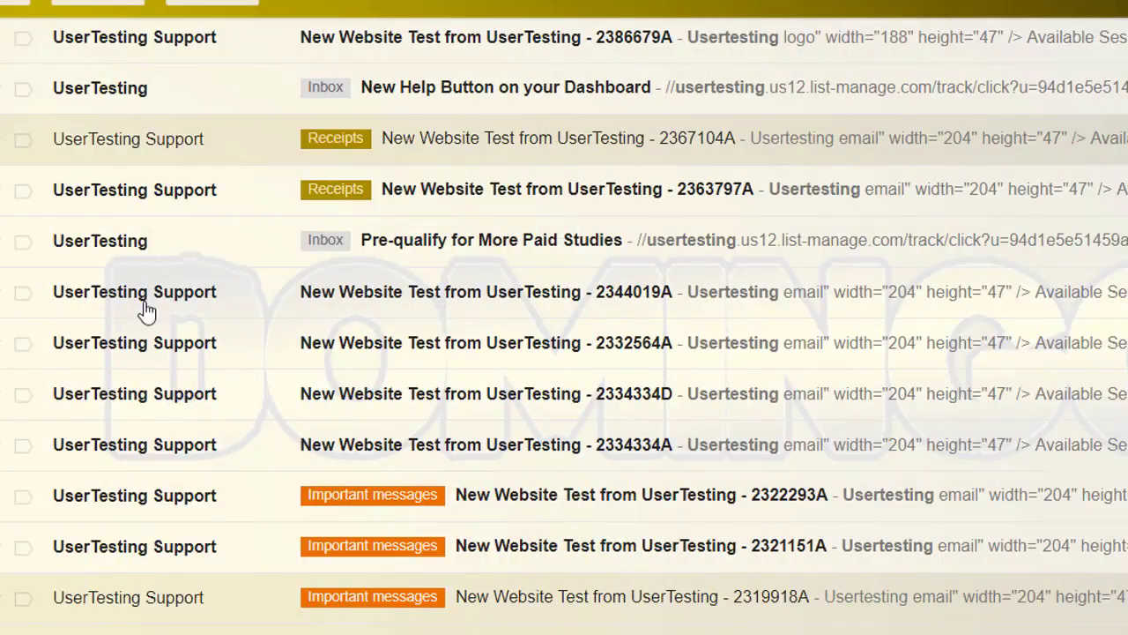
pyautogui.moveTo(521, 315)
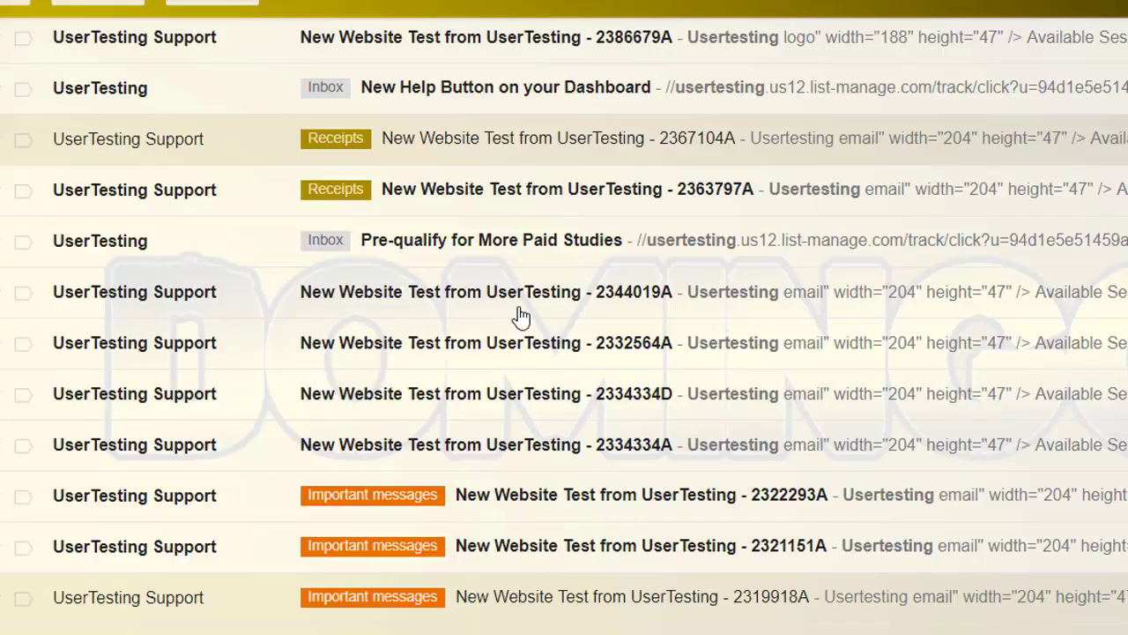
pyautogui.moveTo(608, 313)
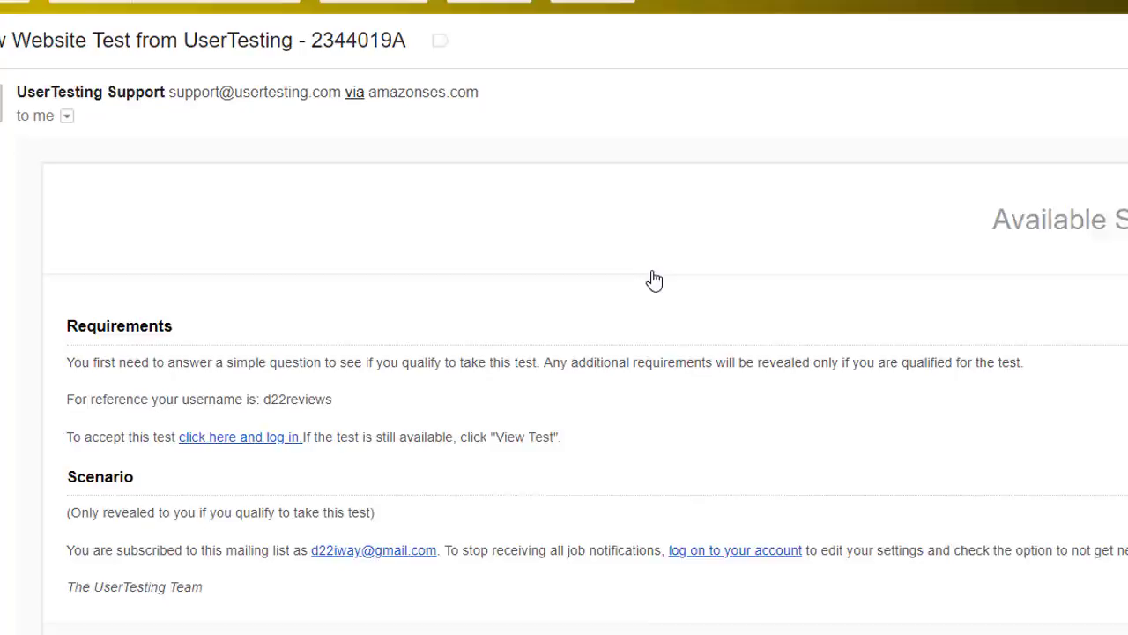
# Read the 'New Website Test from UserTesting - 2344019A' email and delete it
pyautogui.scroll(-3)
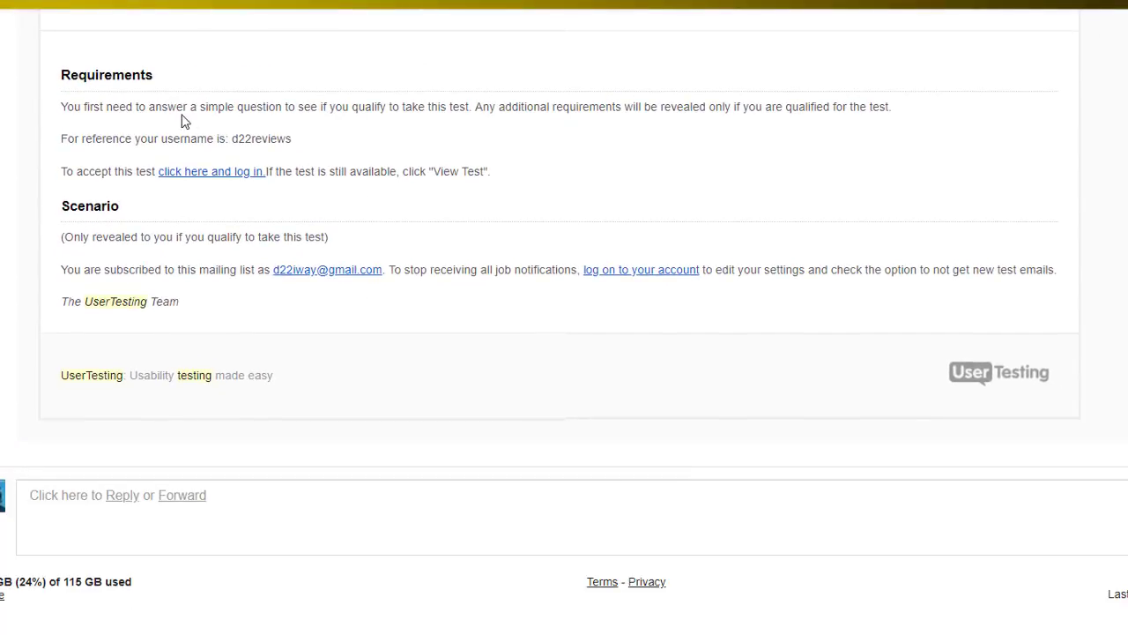
pyautogui.moveTo(201, 123)
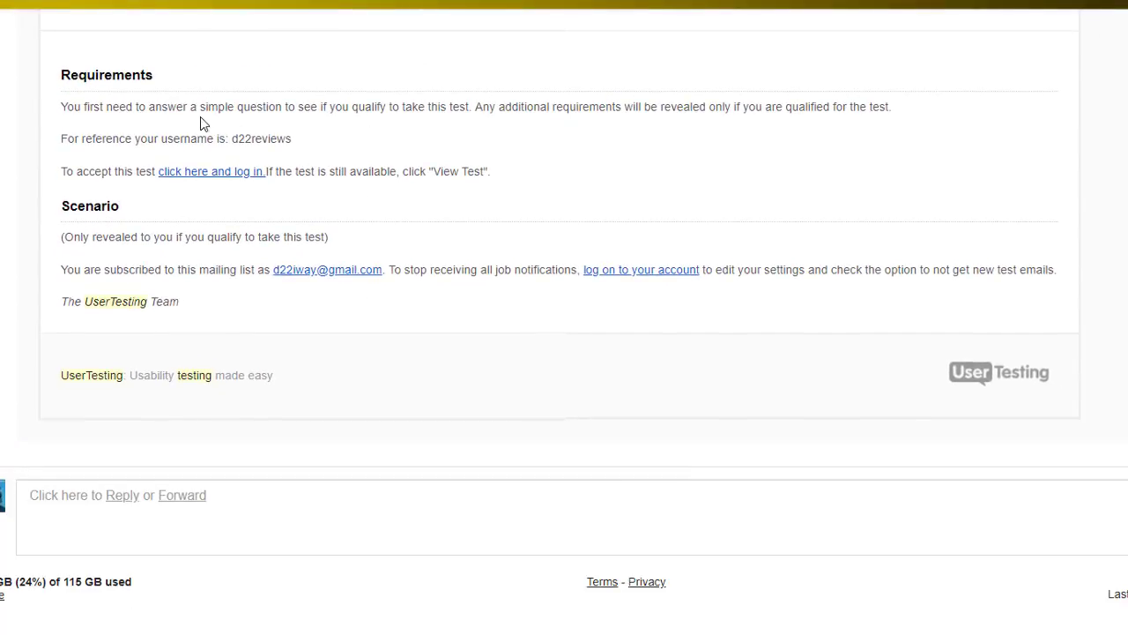
pyautogui.moveTo(855, 132)
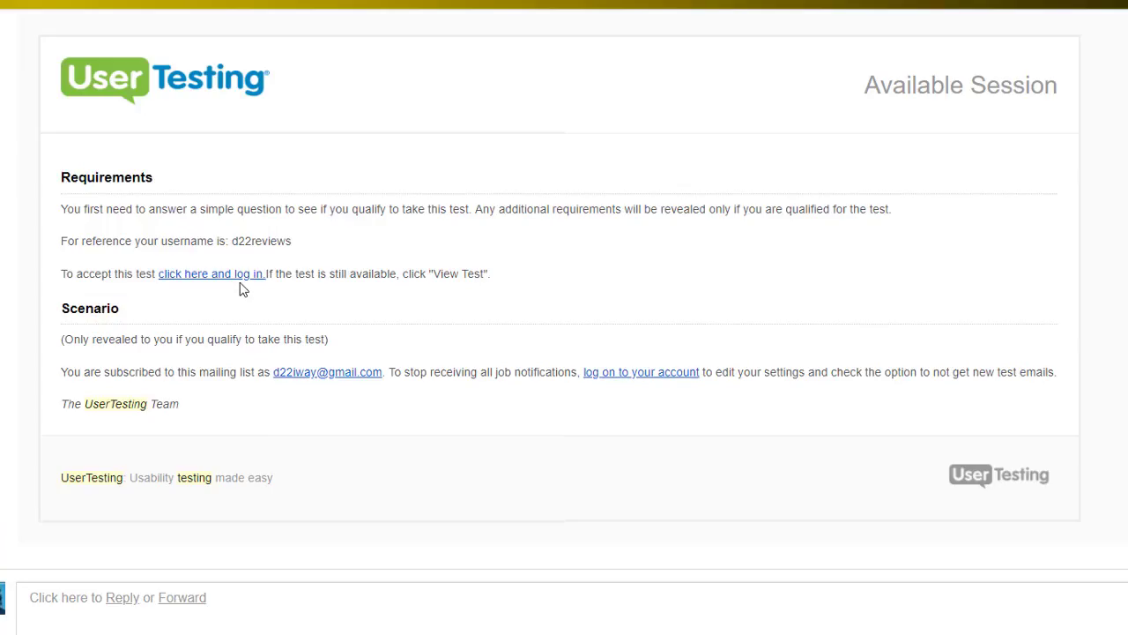
pyautogui.click(211, 273)
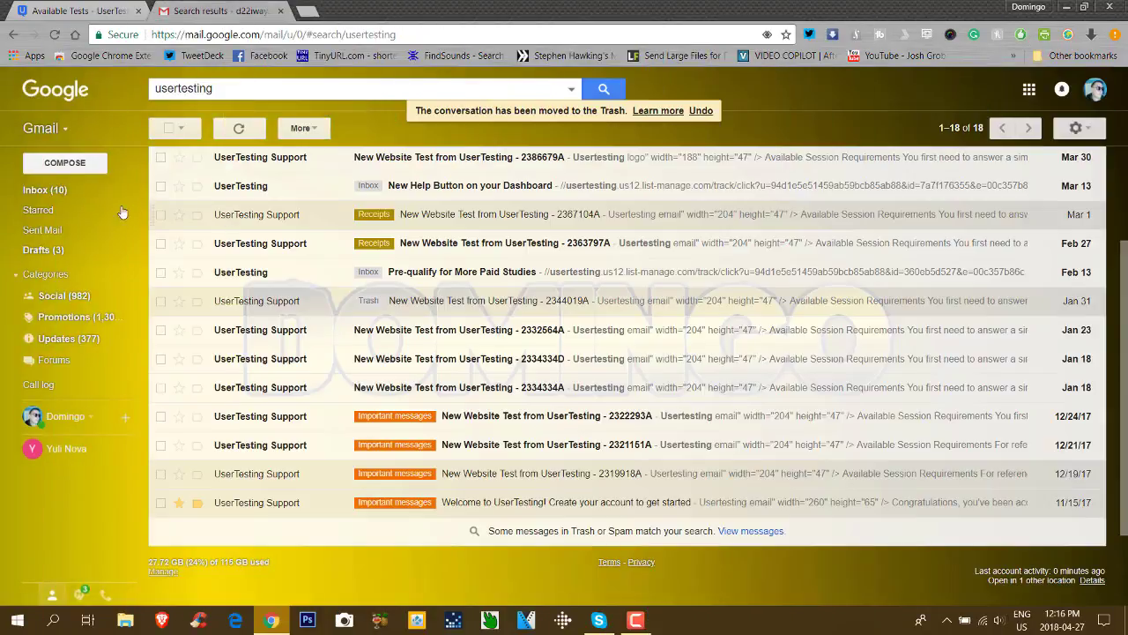
# Switch to the UserTesting tab showing Available Tests and the $20 pending notice
pyautogui.click(44, 190)
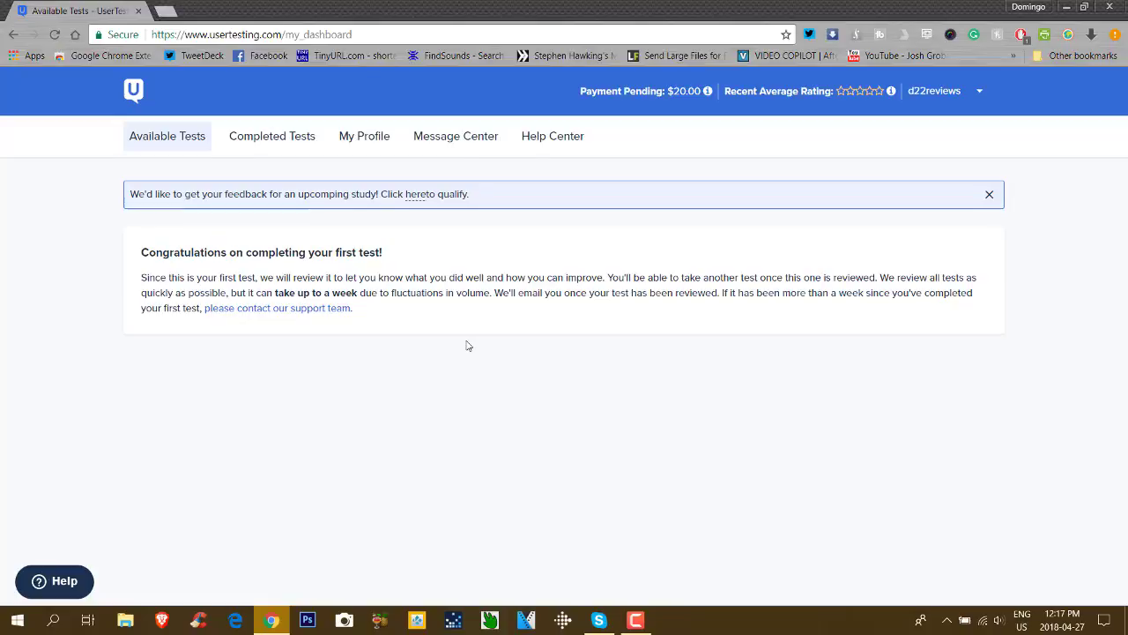
pyautogui.moveTo(472, 371)
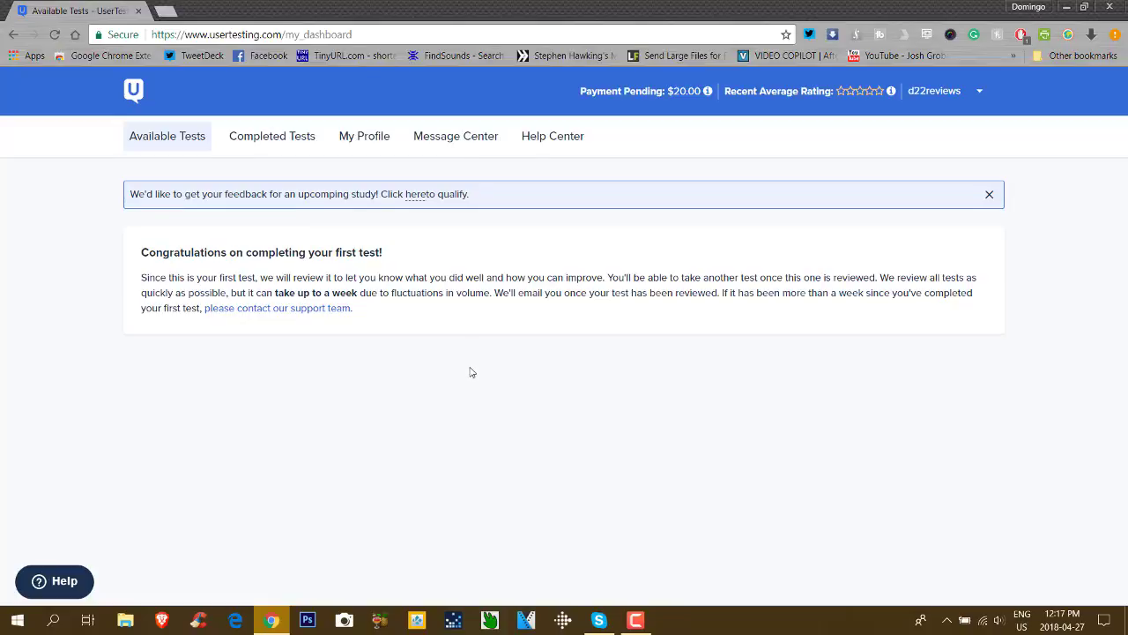
pyautogui.moveTo(471, 351)
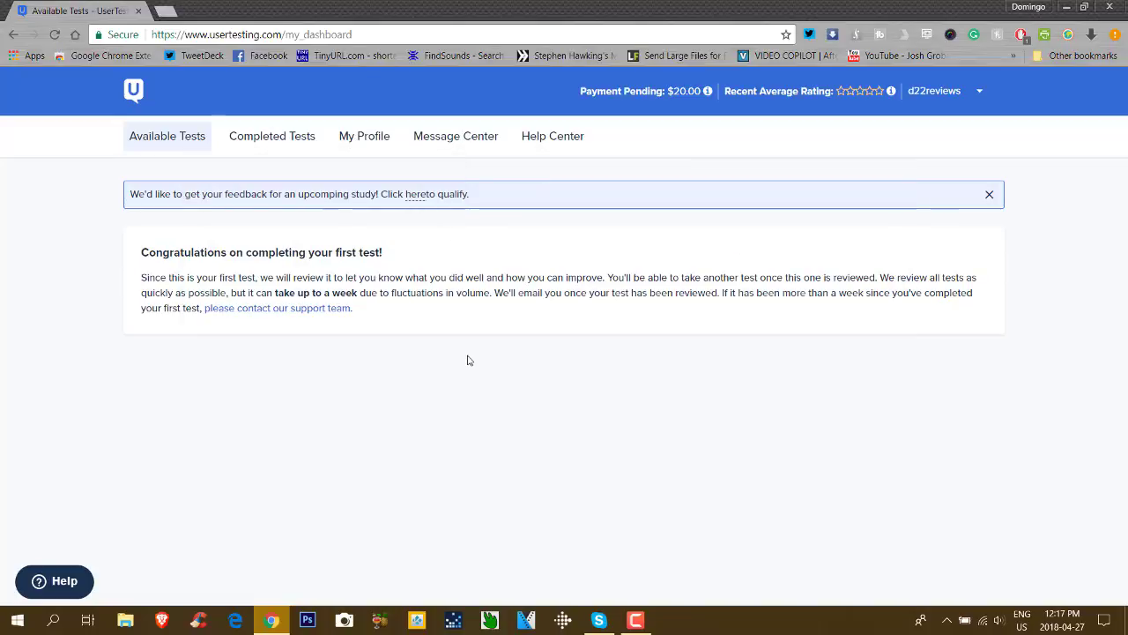
pyautogui.moveTo(476, 360)
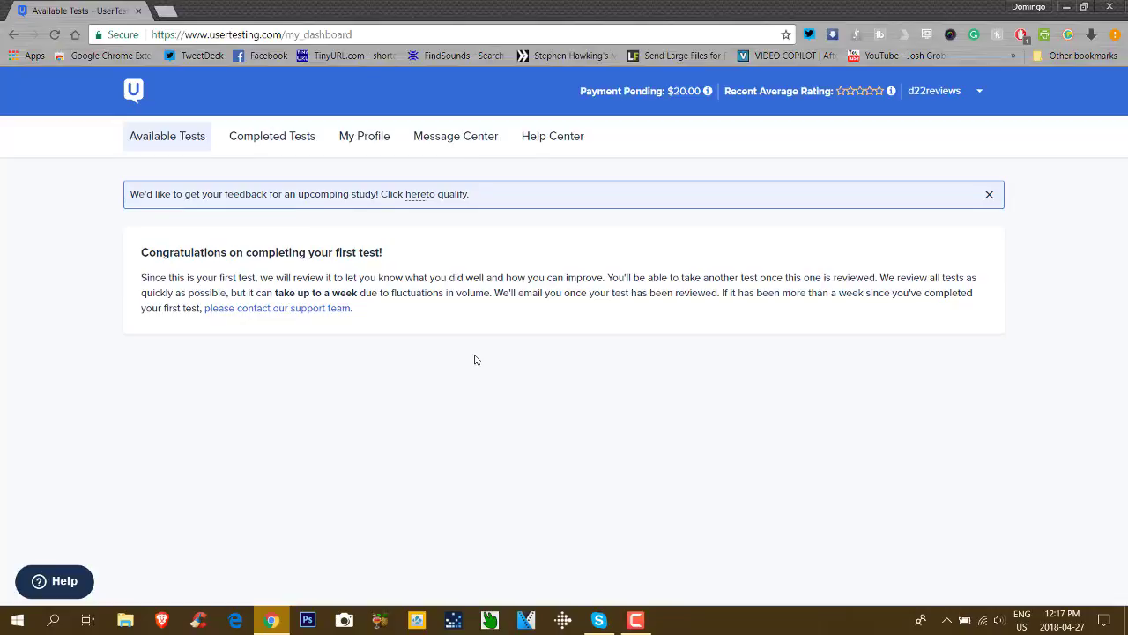
pyautogui.moveTo(510, 354)
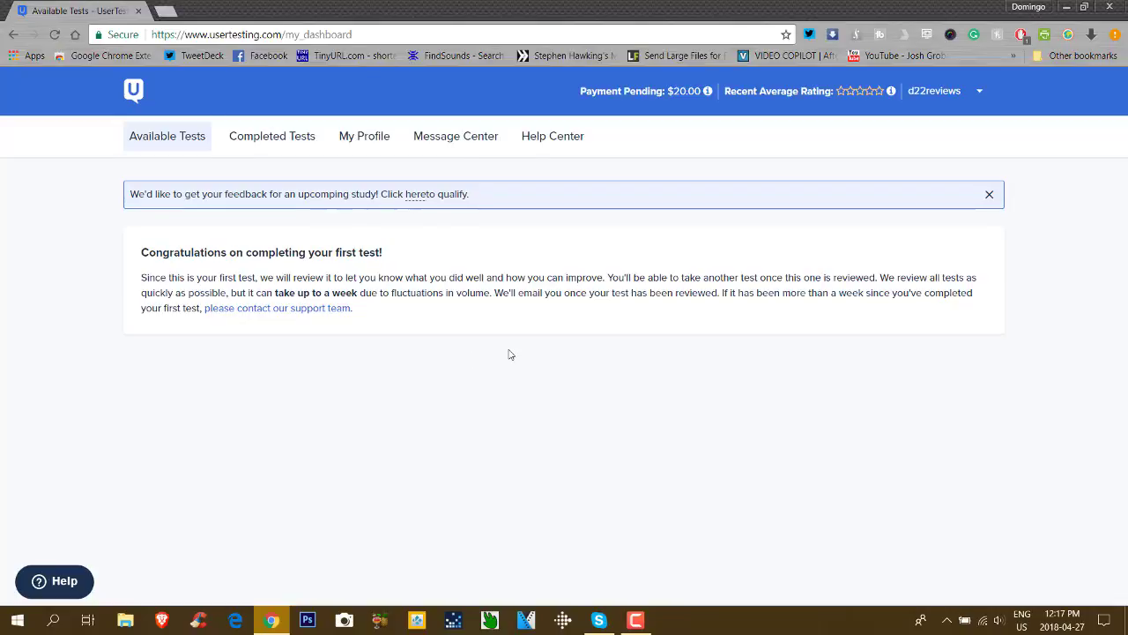